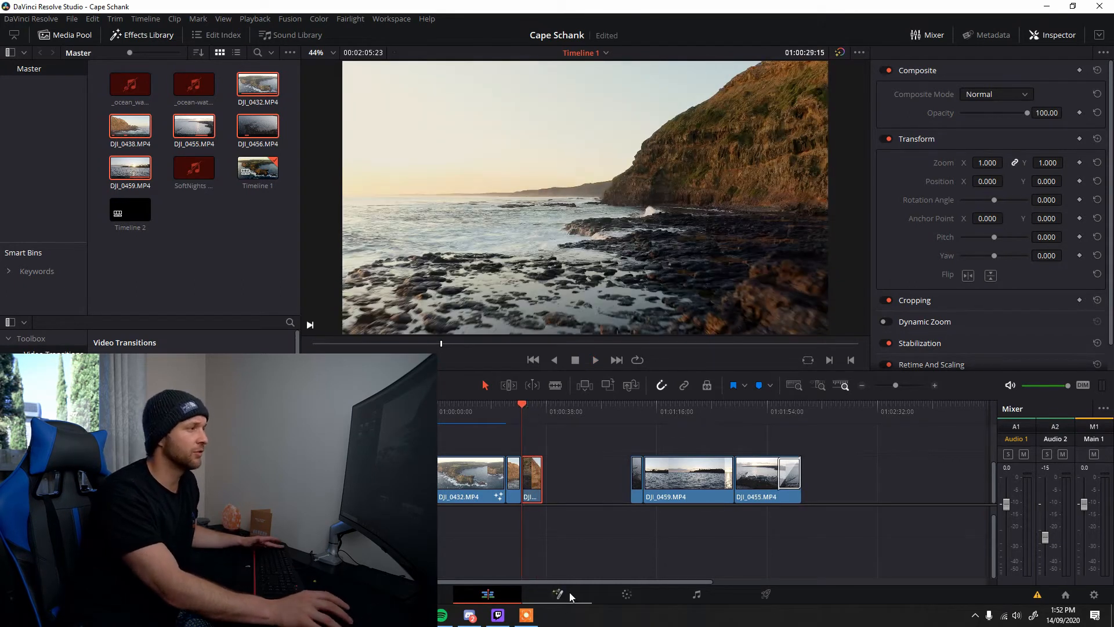
- Switch to the Fusion page with the DJI_0438 drone clip under the playhead
{"action": "left_click", "coordinate": [556, 593]}
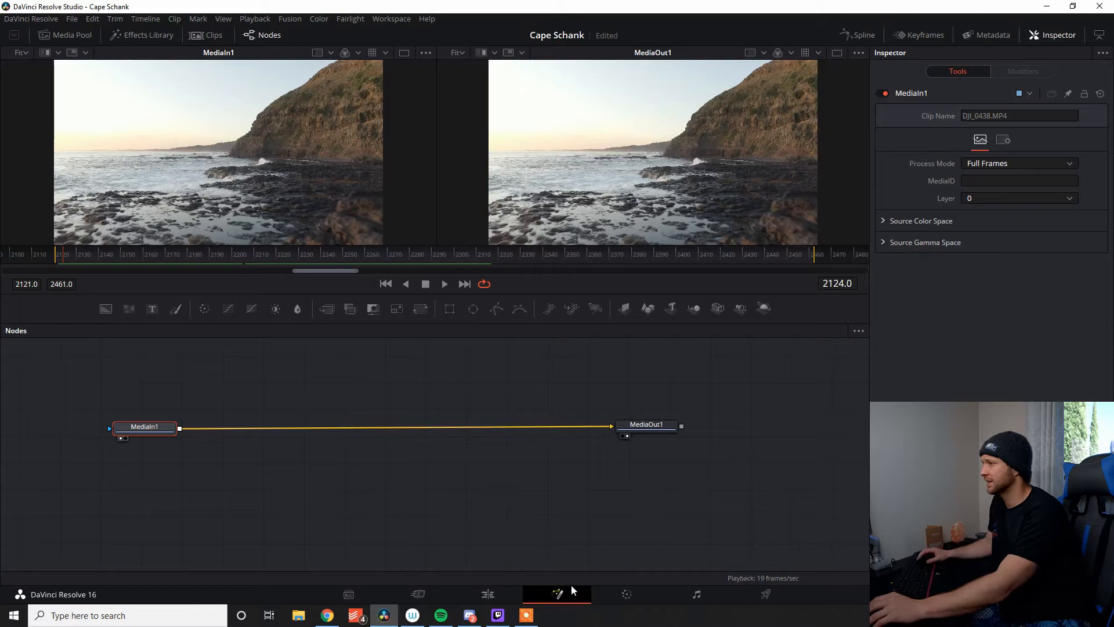
- Add a Text+ node reading 'Cape Schank' to the composition
{"action": "left_click", "coordinate": [475, 525]}
{"action": "type", "text": "text"}
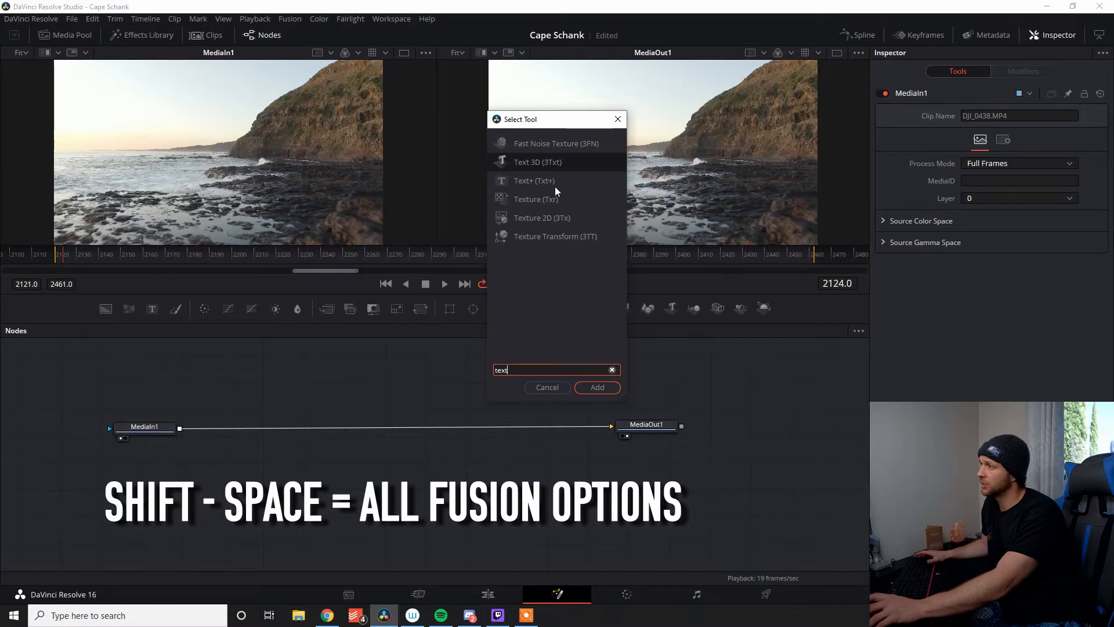
{"action": "left_click", "coordinate": [596, 388]}
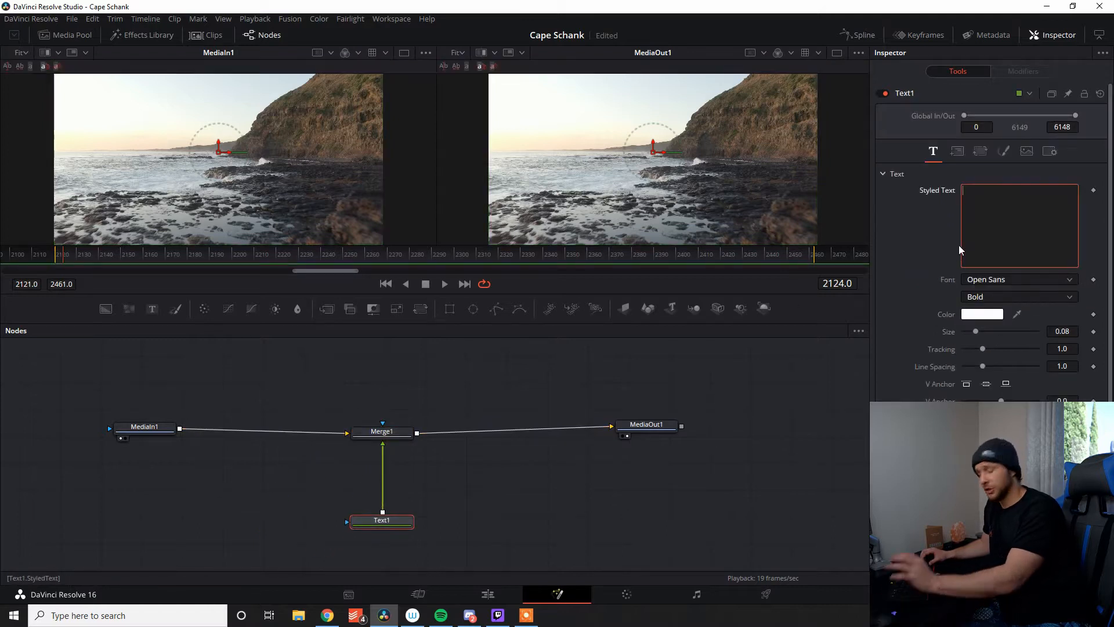
{"action": "type", "text": "Cape"}
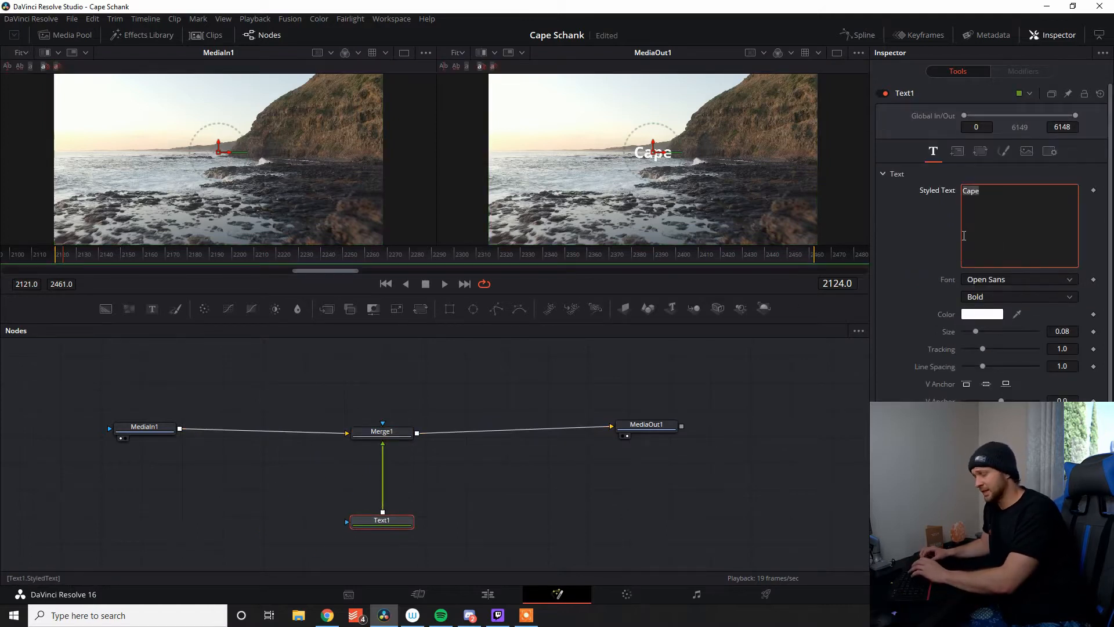
{"action": "type", "text": "Schank"}
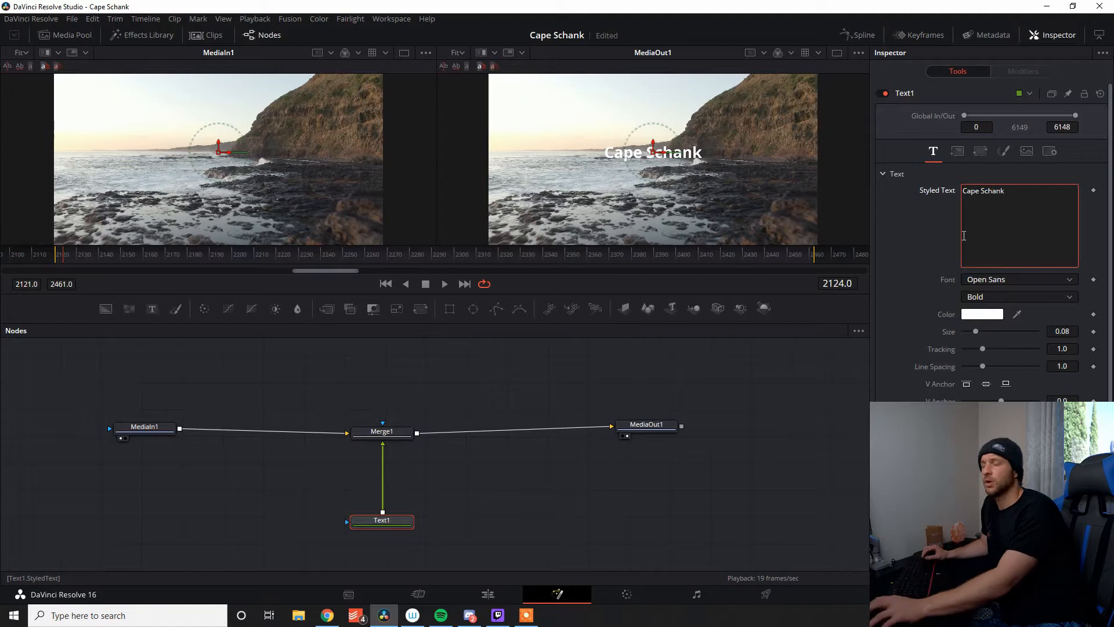
- Set the title font to Komu, enlarge it, and select Merge1
{"action": "left_click", "coordinate": [1019, 279]}
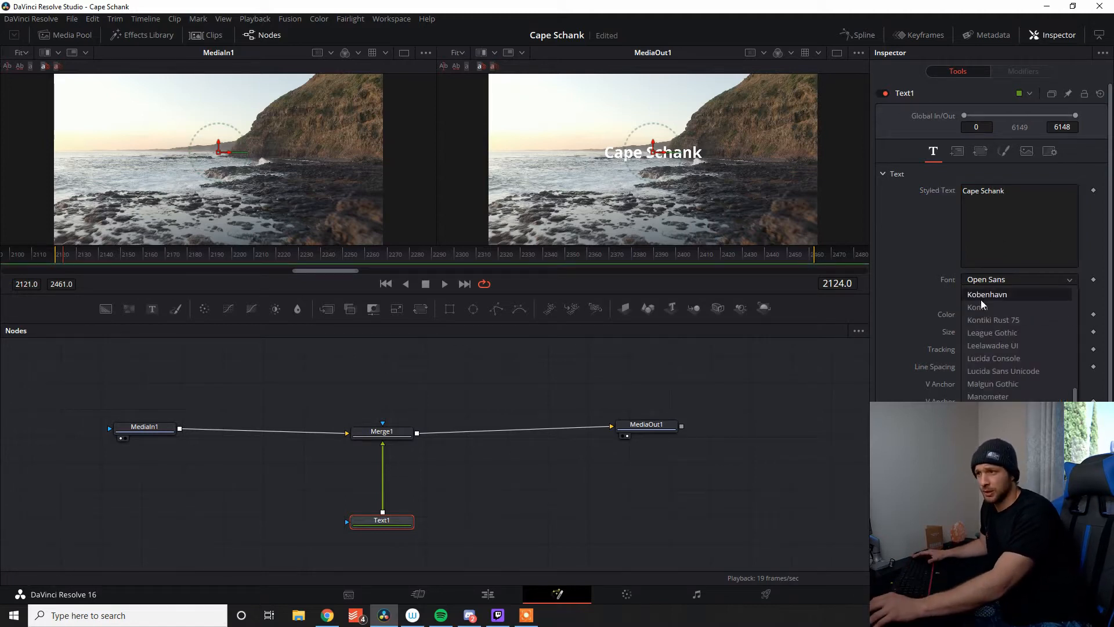
{"action": "left_click", "coordinate": [982, 294]}
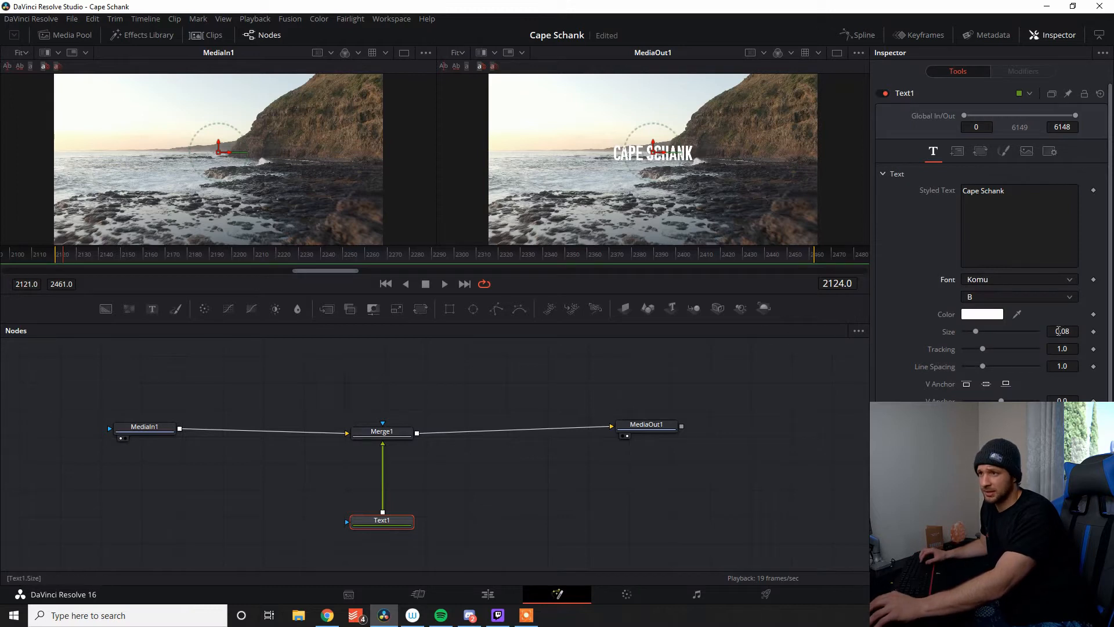
{"action": "left_click_drag", "start_coordinate": [976, 331], "coordinate": [989, 331]}
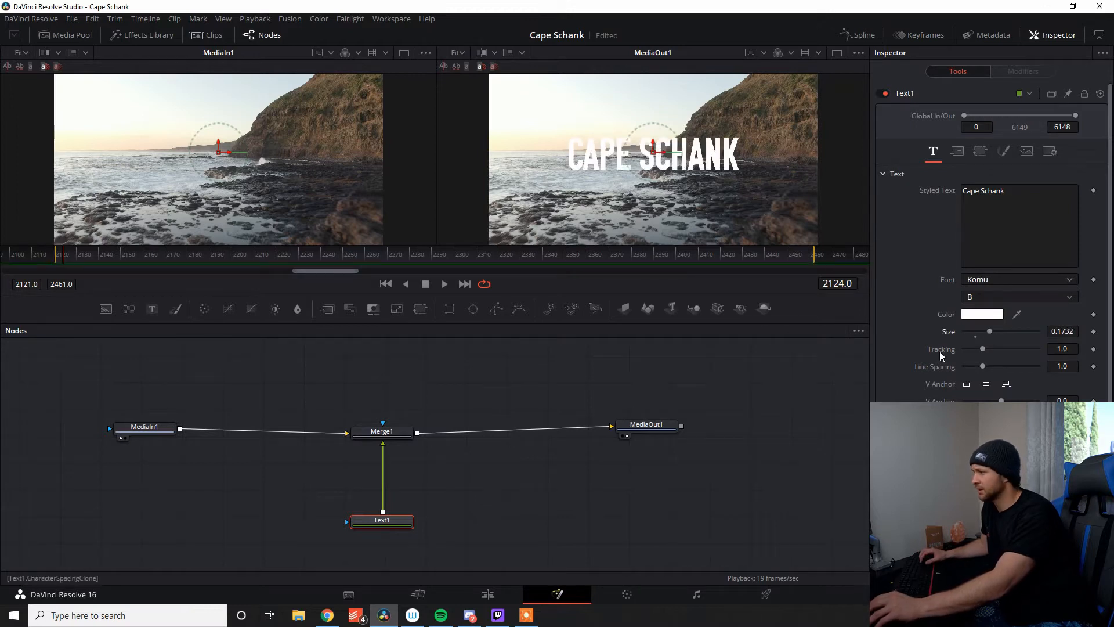
{"action": "left_click", "coordinate": [382, 432]}
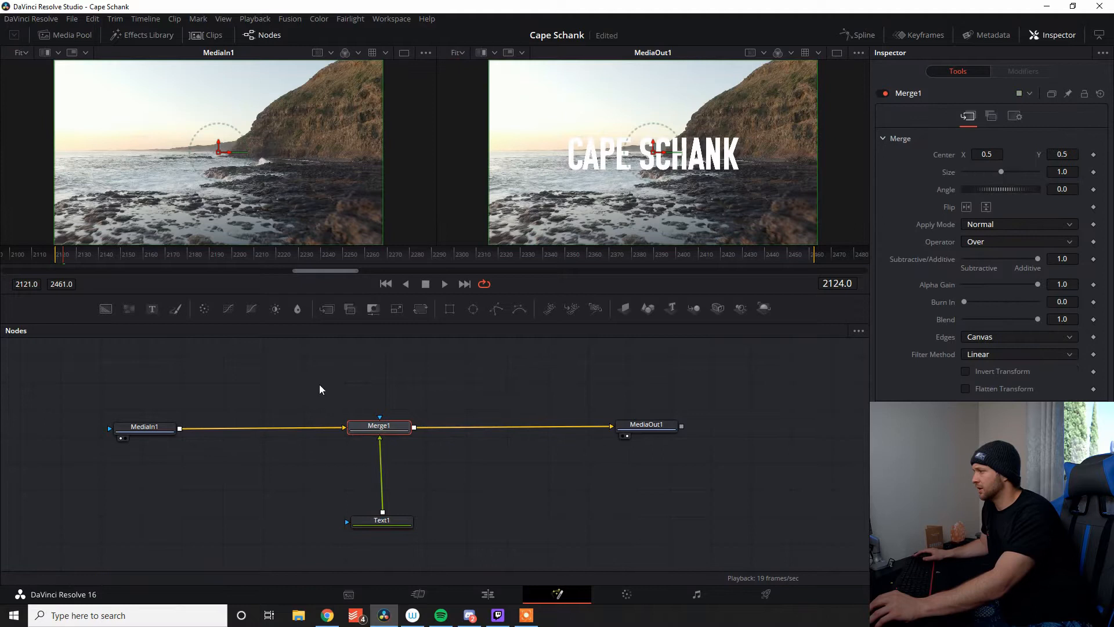
- Insert a Planar Tracker node after MediaIn1, before the merge
{"action": "left_click", "coordinate": [128, 425]}
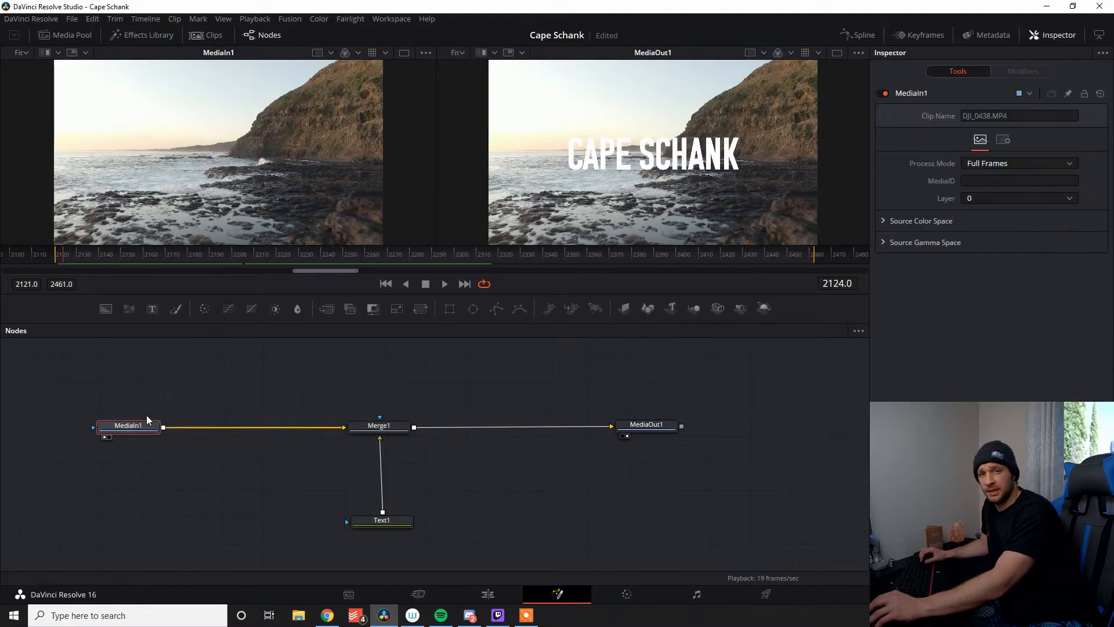
{"action": "type", "text": "plana"}
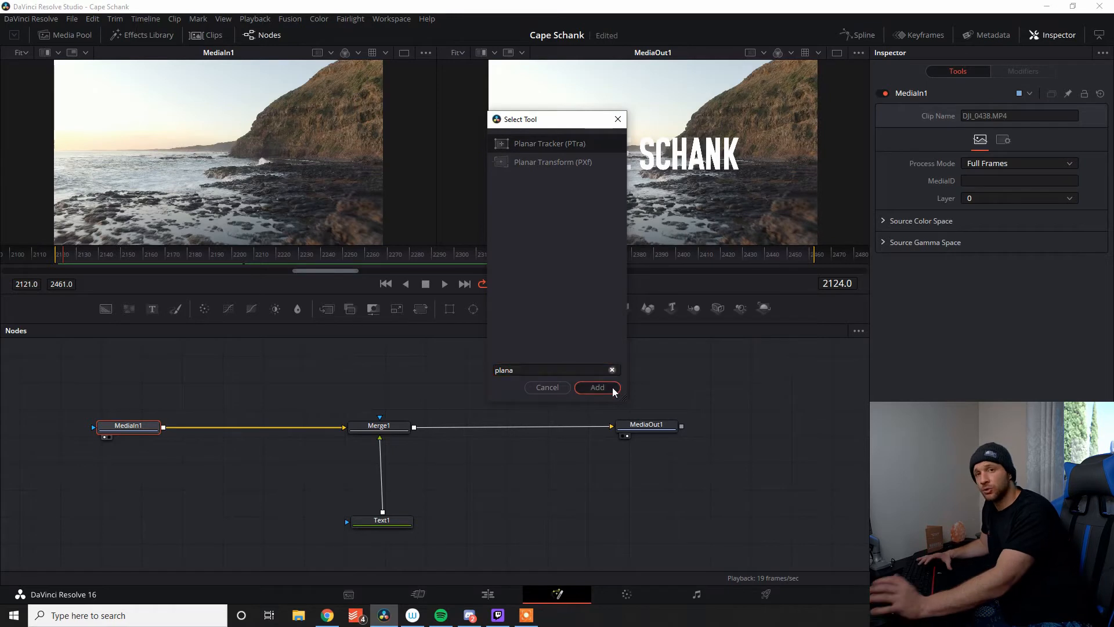
{"action": "left_click", "coordinate": [596, 388]}
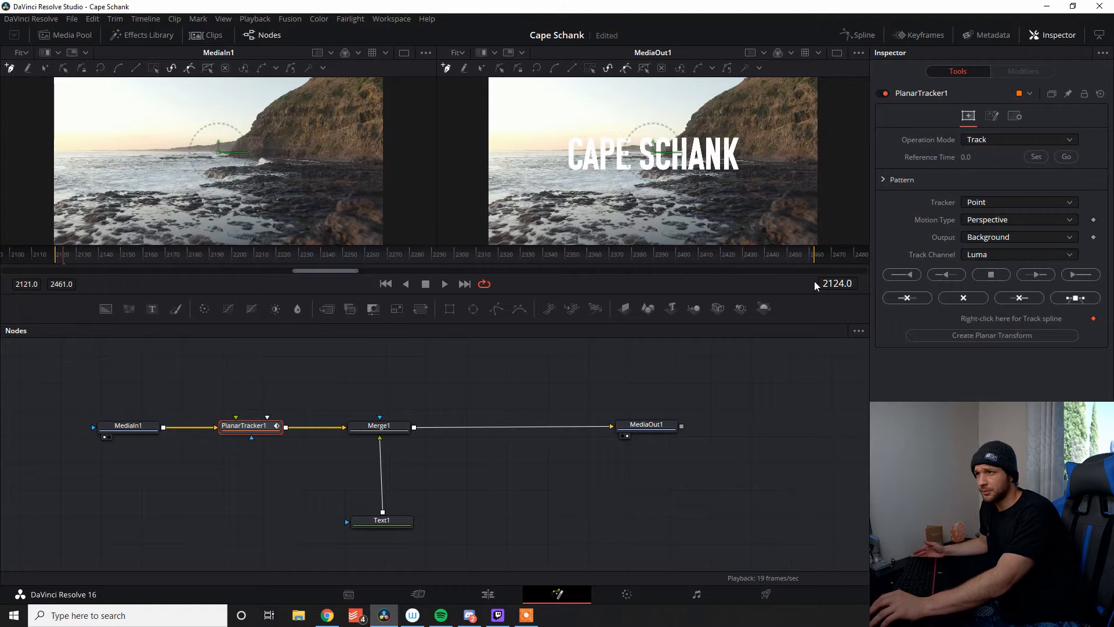
{"action": "mouse_move", "coordinate": [389, 223]}
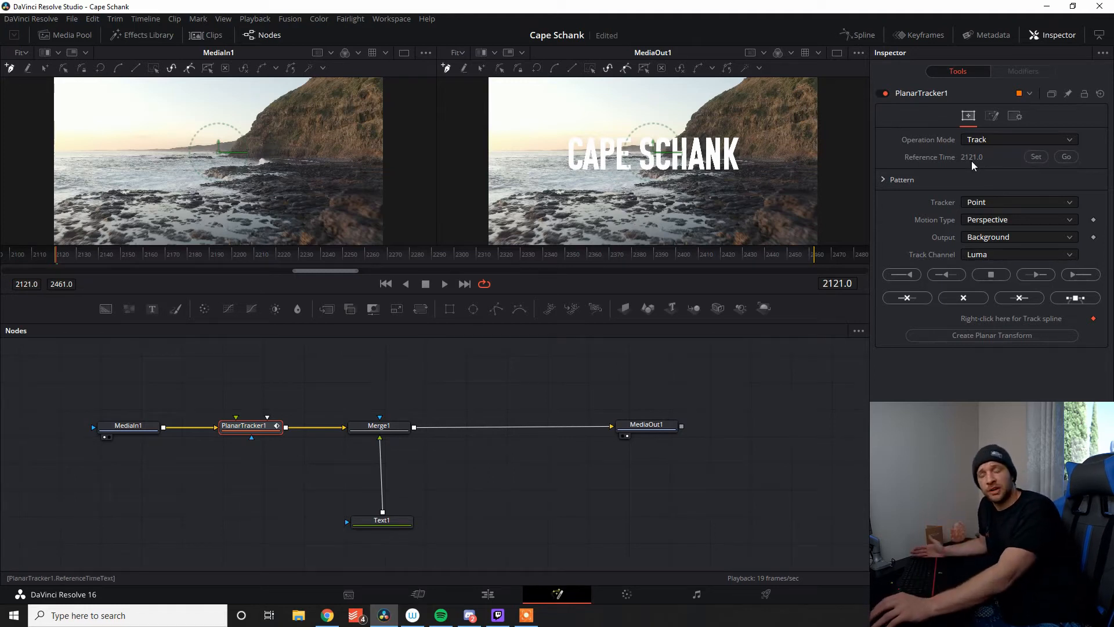
{"action": "mouse_move", "coordinate": [1003, 167]}
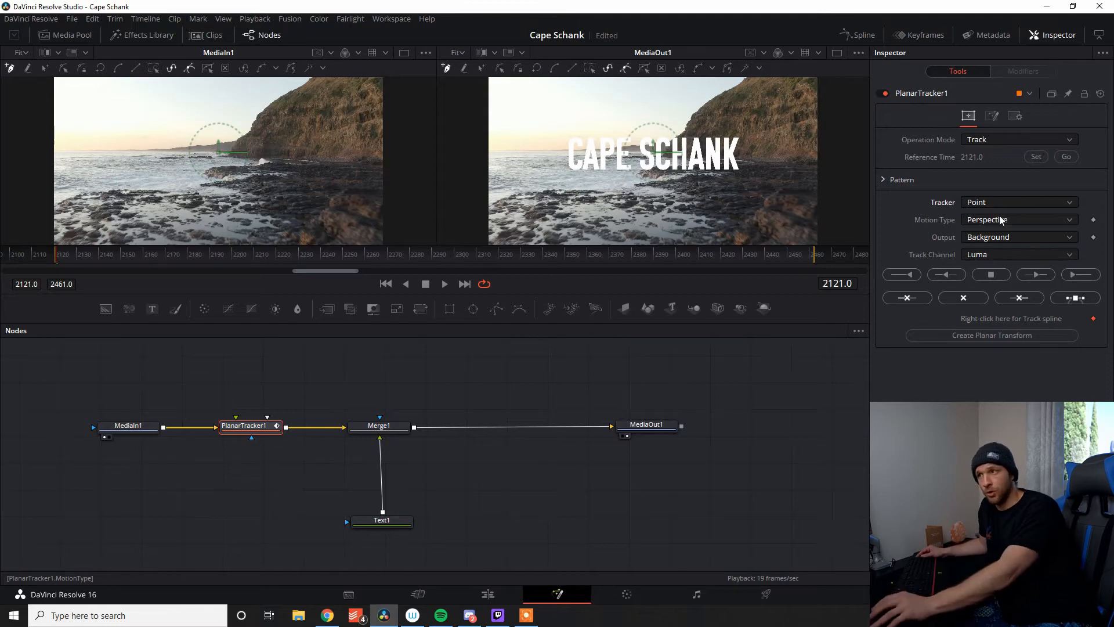
- Set motion to Translation, outline the rocky patch, and track it to the clip end
{"action": "left_click", "coordinate": [1016, 219]}
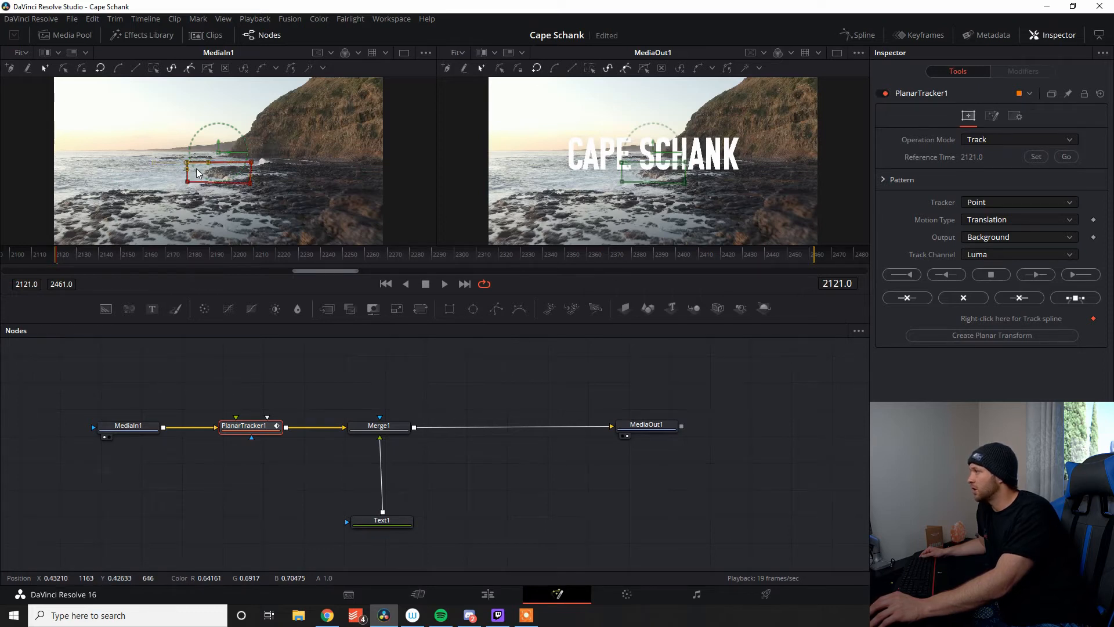
{"action": "left_click", "coordinate": [1079, 275]}
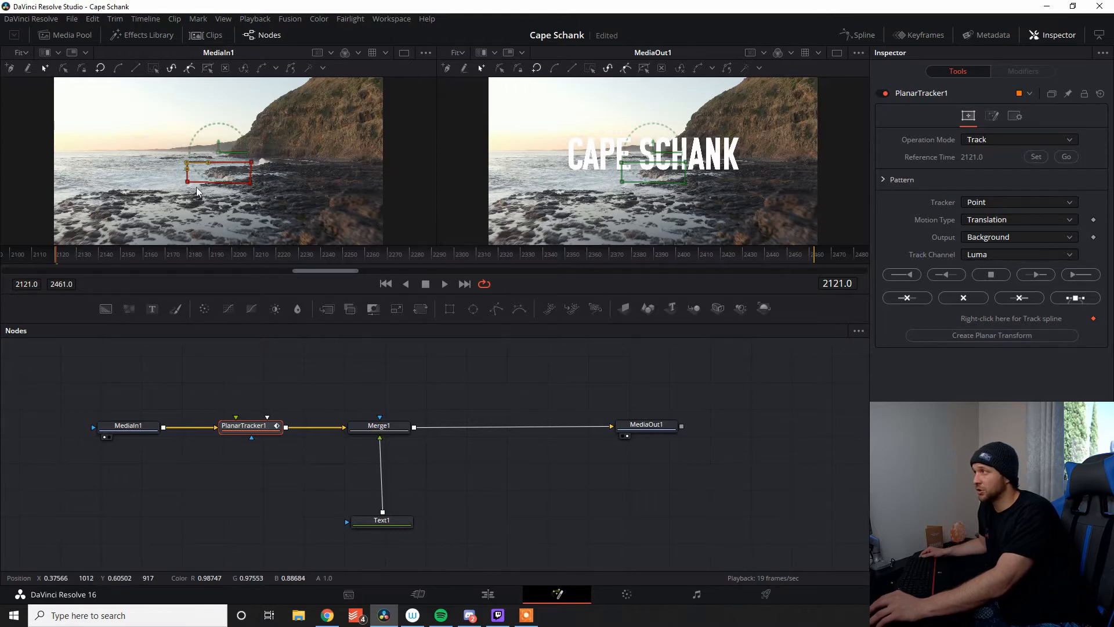
{"action": "left_click", "coordinate": [1080, 274]}
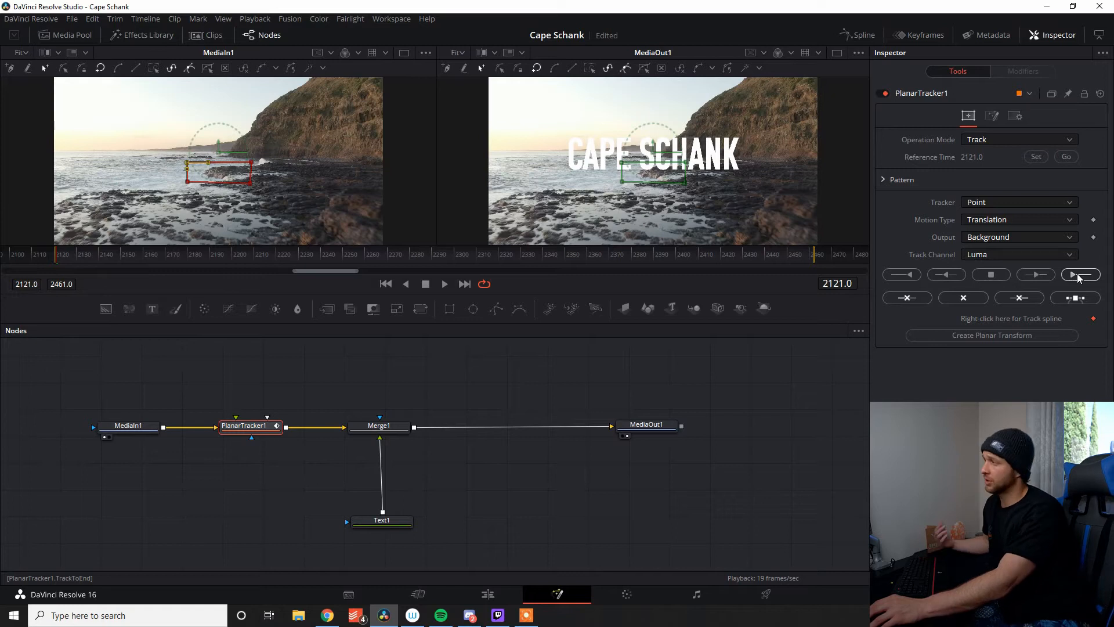
{"action": "mouse_move", "coordinate": [1081, 276]}
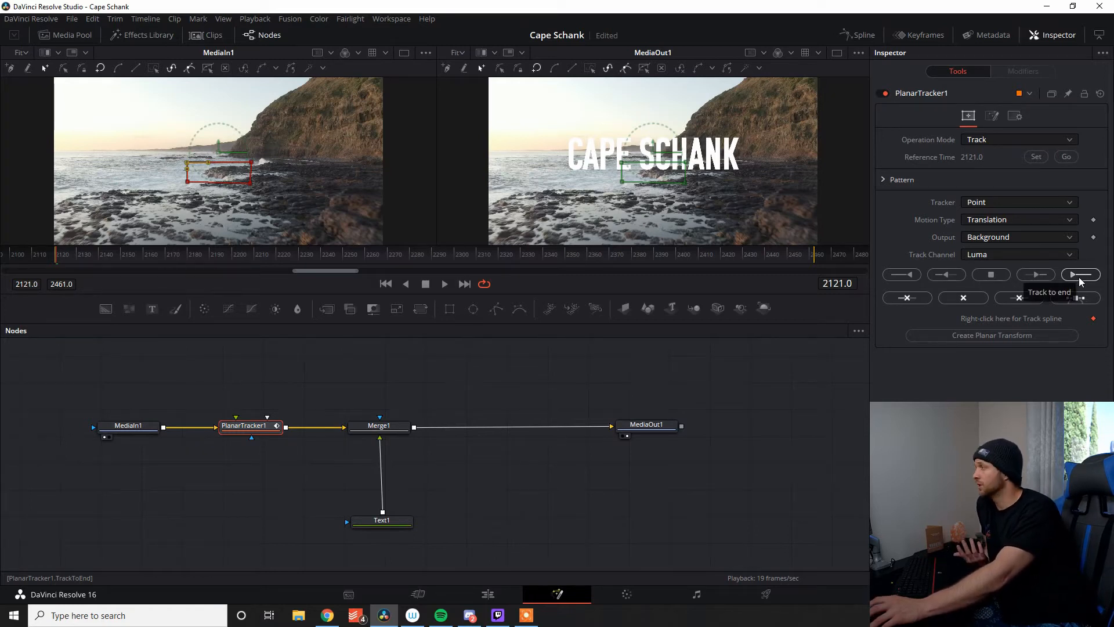
{"action": "left_click", "coordinate": [1081, 274]}
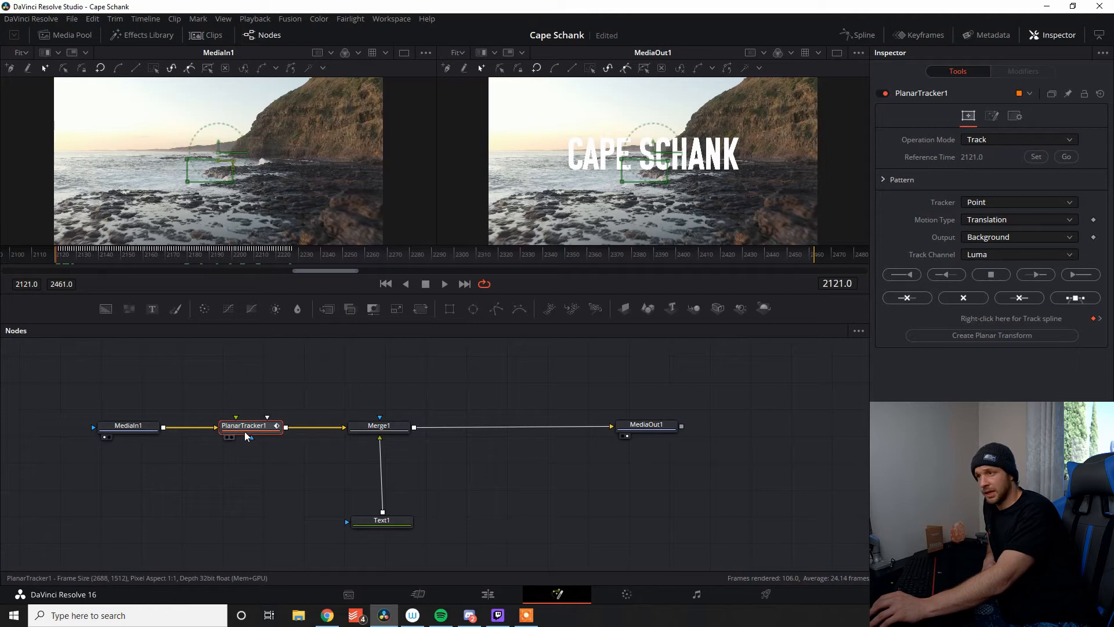
{"action": "left_click", "coordinate": [990, 335]}
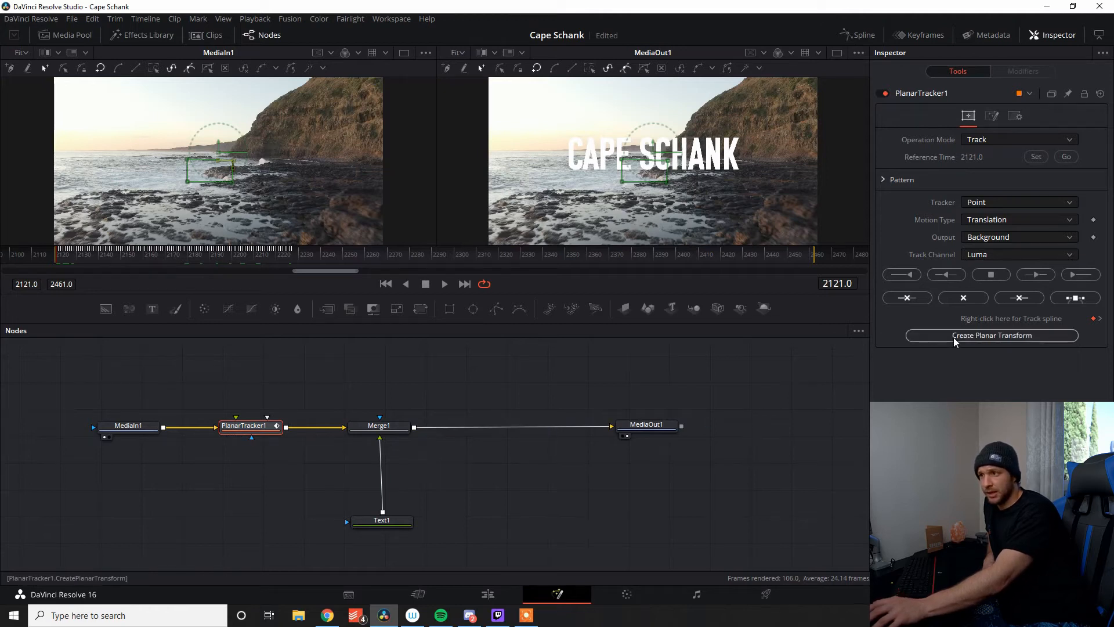
- Create a Planar Transform from the track and place it feeding the title into the merge
{"action": "left_click", "coordinate": [992, 334]}
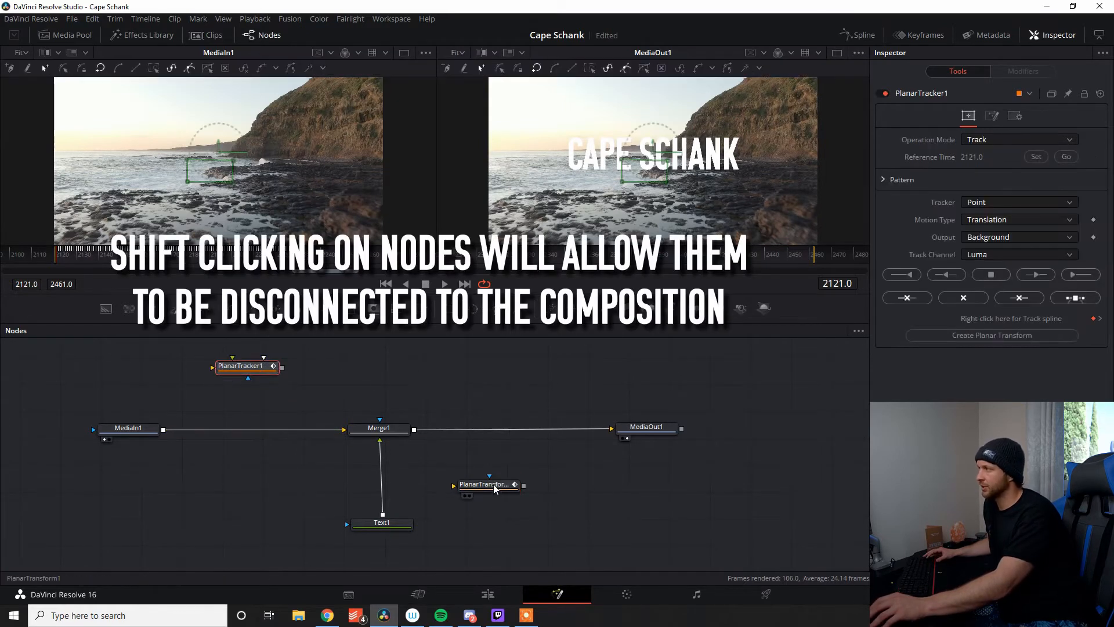
{"action": "left_click_drag", "start_coordinate": [489, 484], "coordinate": [376, 476]}
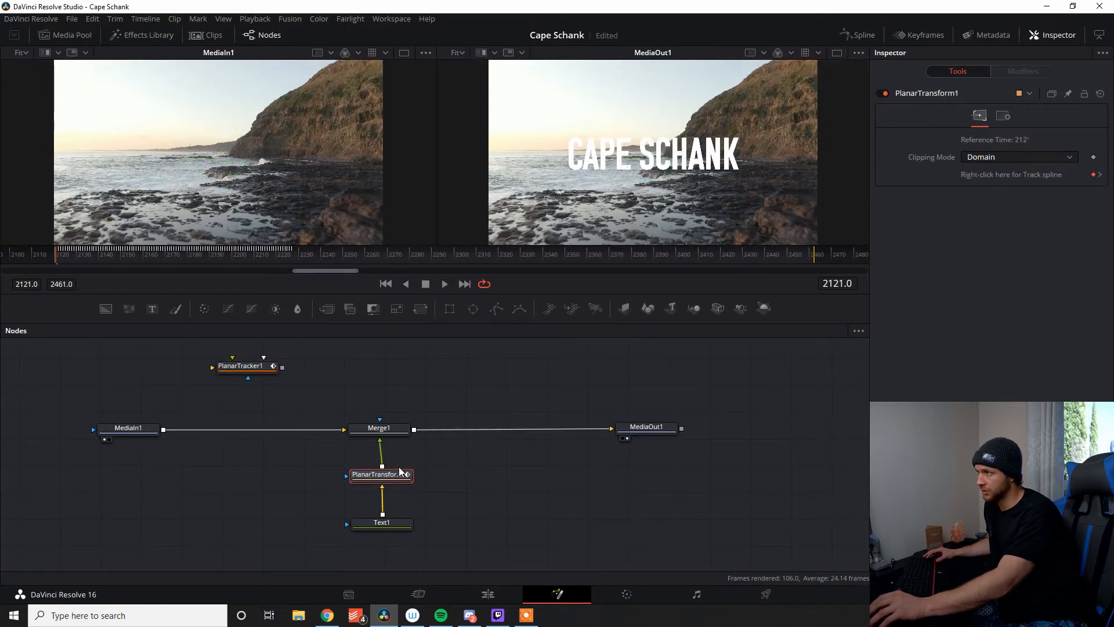
{"action": "mouse_move", "coordinate": [409, 404]}
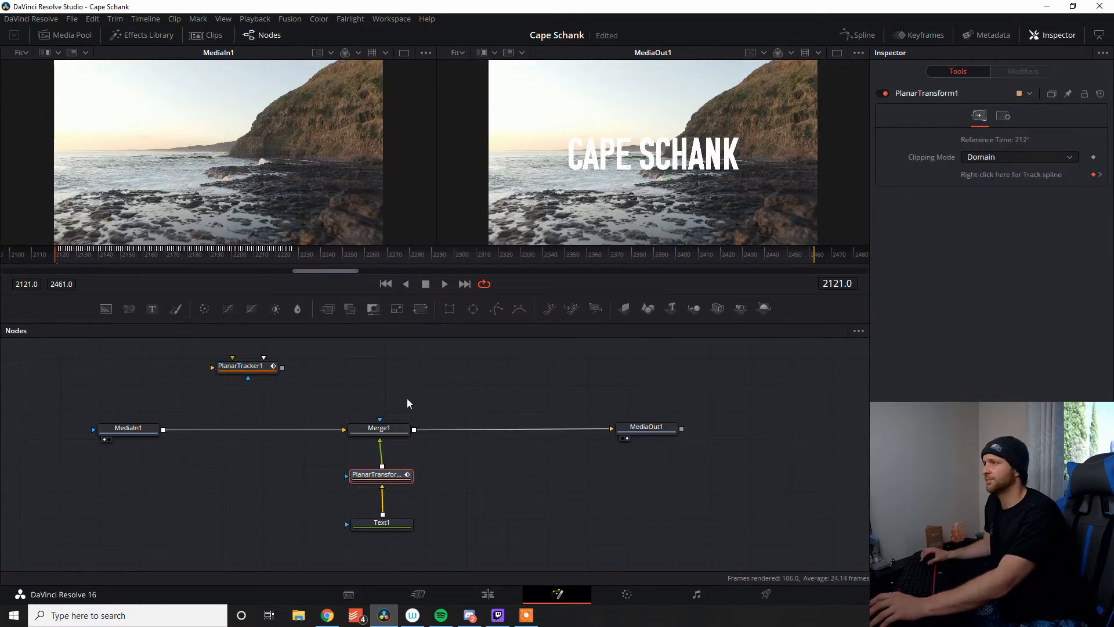
{"action": "left_click", "coordinate": [443, 283]}
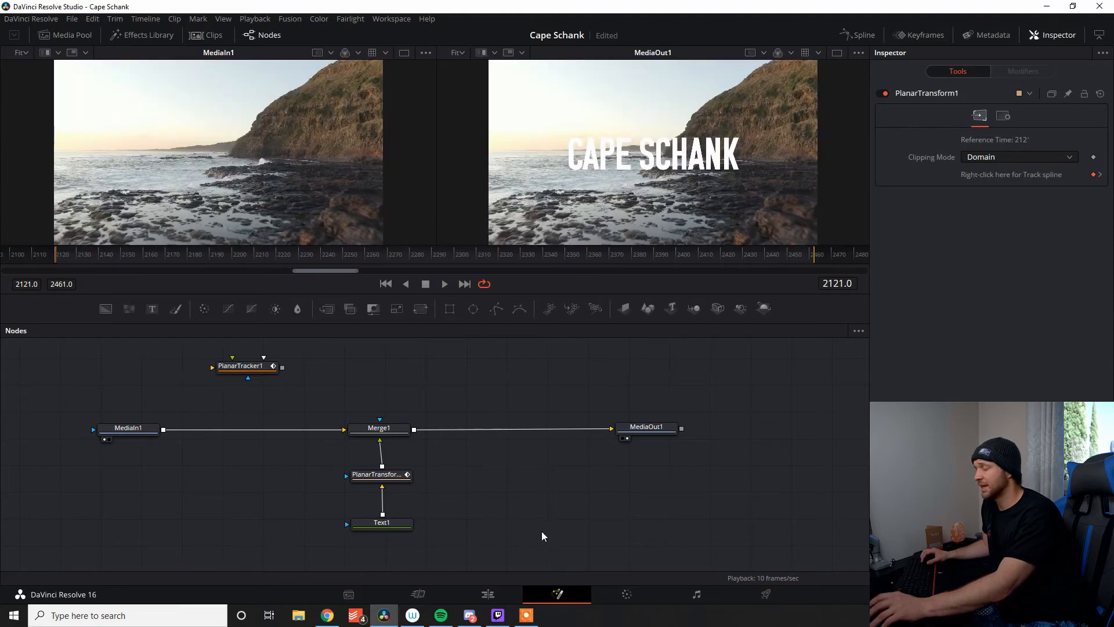
- Play back to confirm the title stays pinned, then move the transform node toward Merge1
{"action": "left_click", "coordinate": [443, 283]}
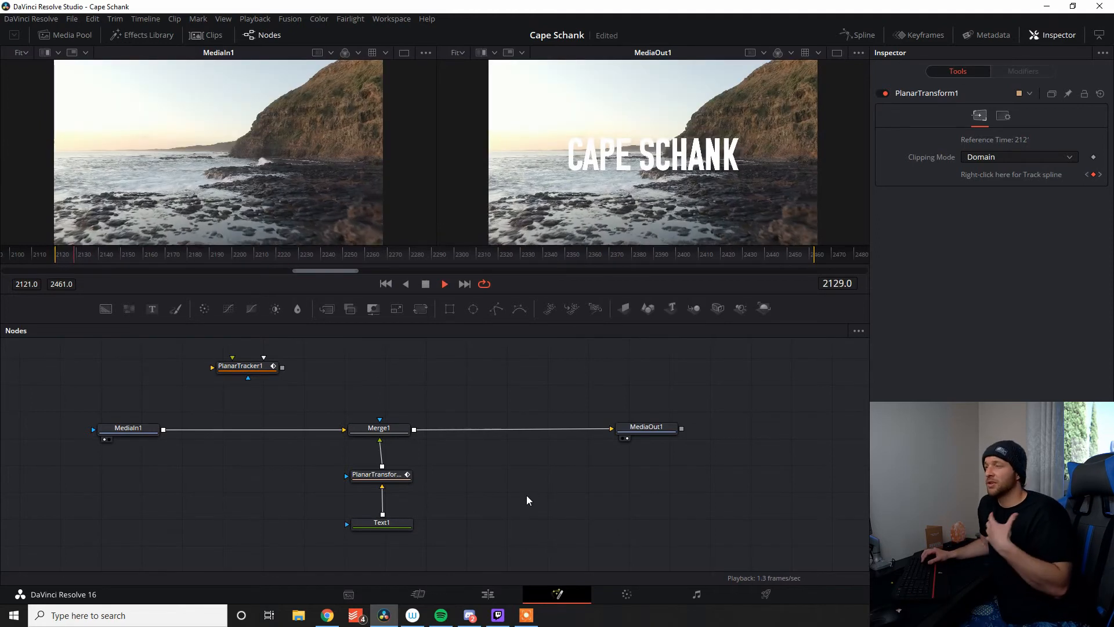
{"action": "left_click", "coordinate": [443, 284]}
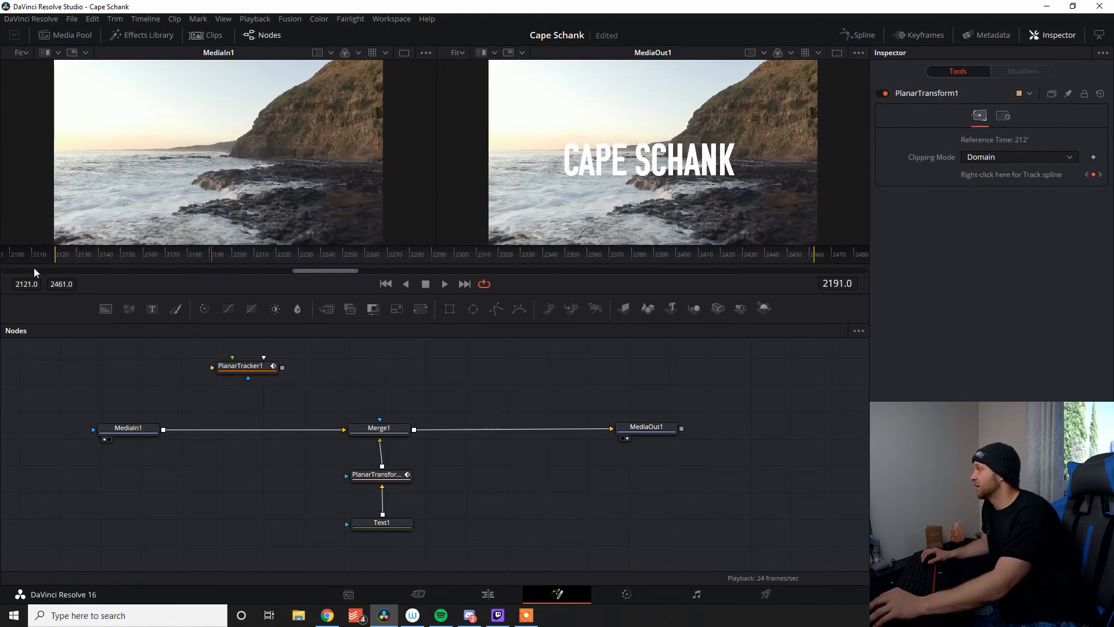
{"action": "left_click", "coordinate": [444, 283]}
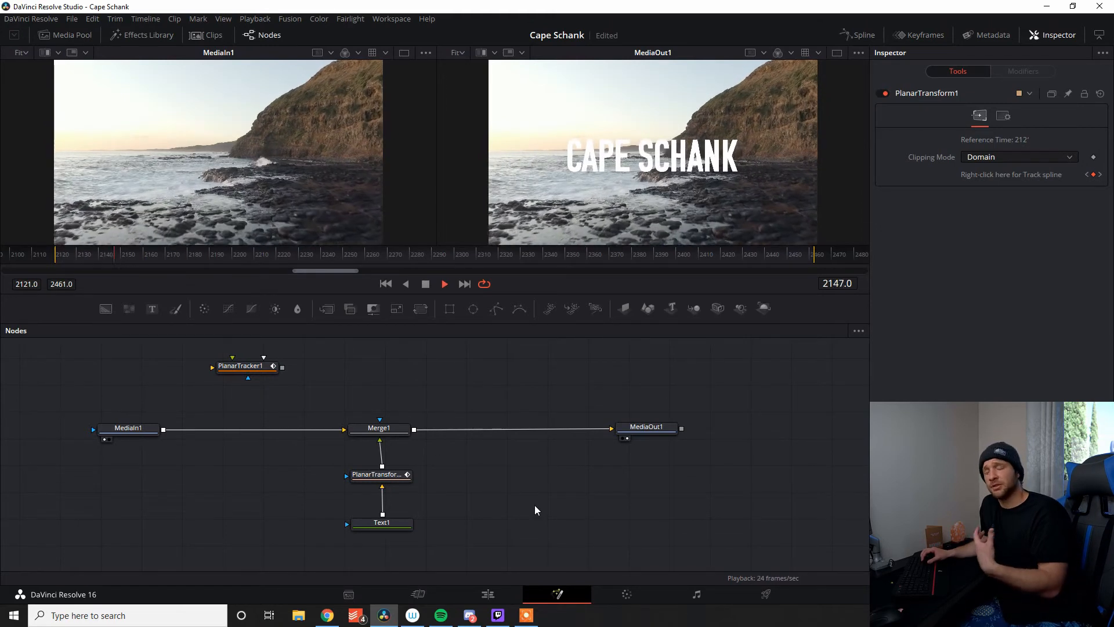
{"action": "left_click", "coordinate": [444, 283]}
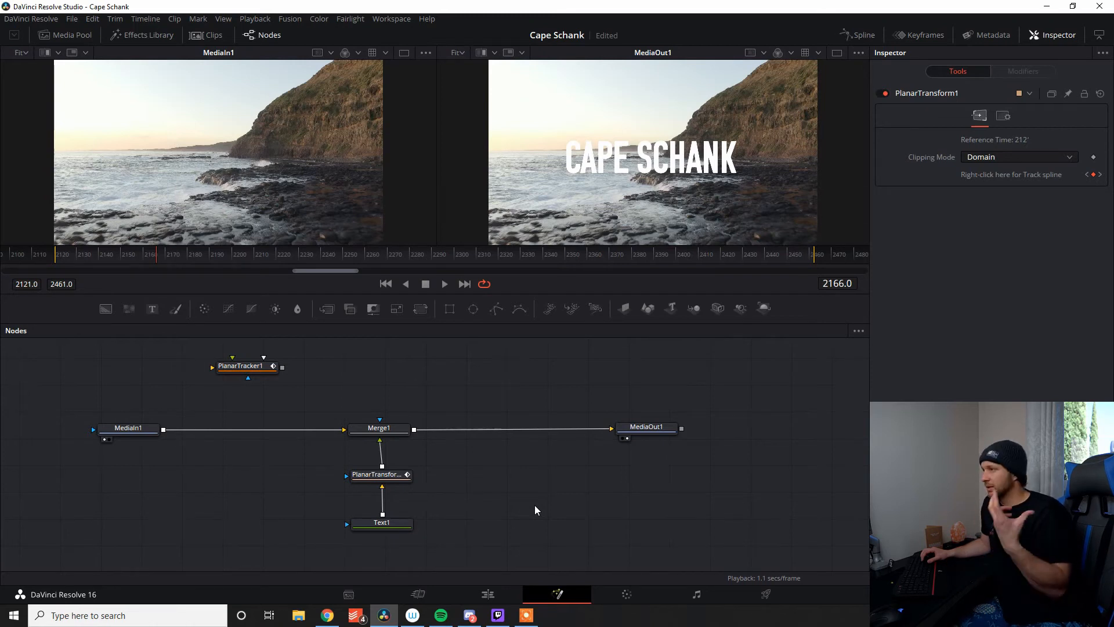
{"action": "left_click", "coordinate": [60, 254]}
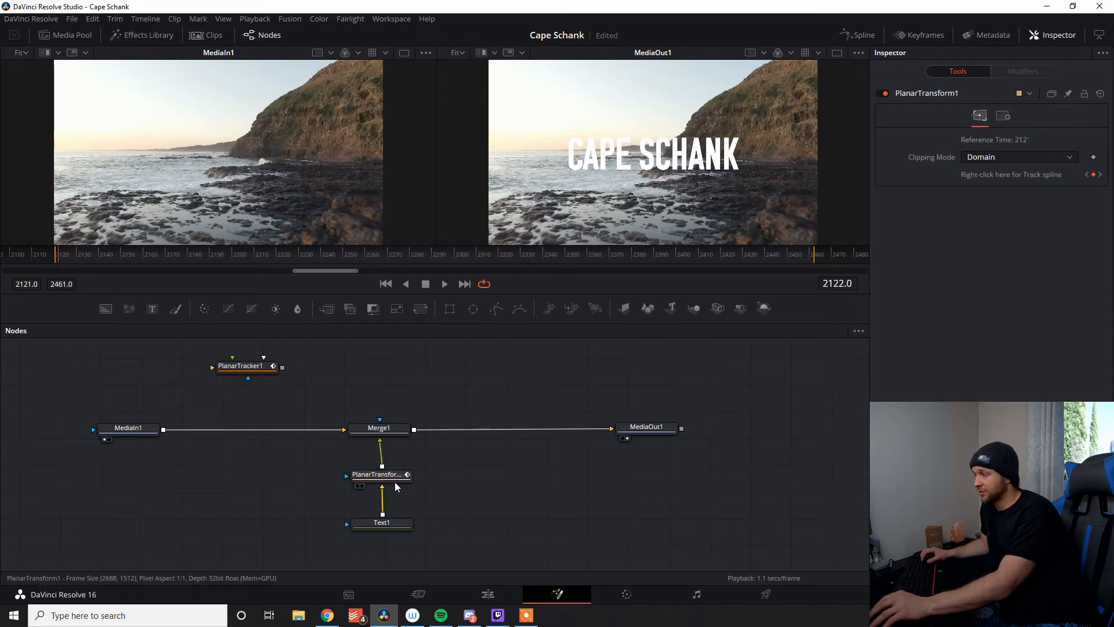
{"action": "left_click", "coordinate": [382, 522]}
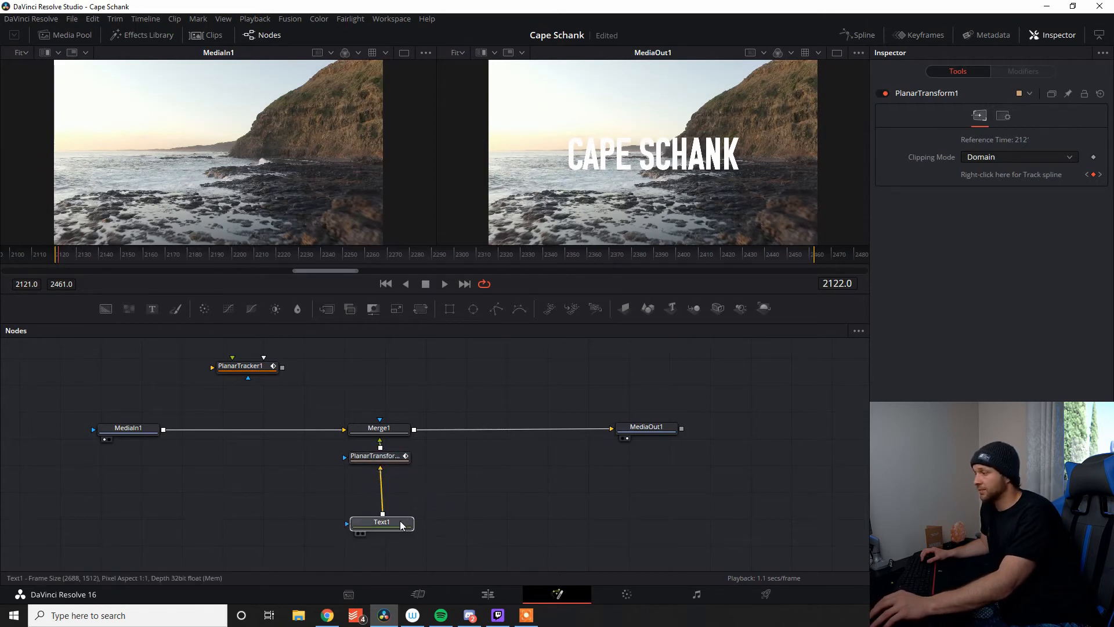
- Insert a DVE node between Text1 and the planar transform and select it
{"action": "left_click", "coordinate": [382, 521]}
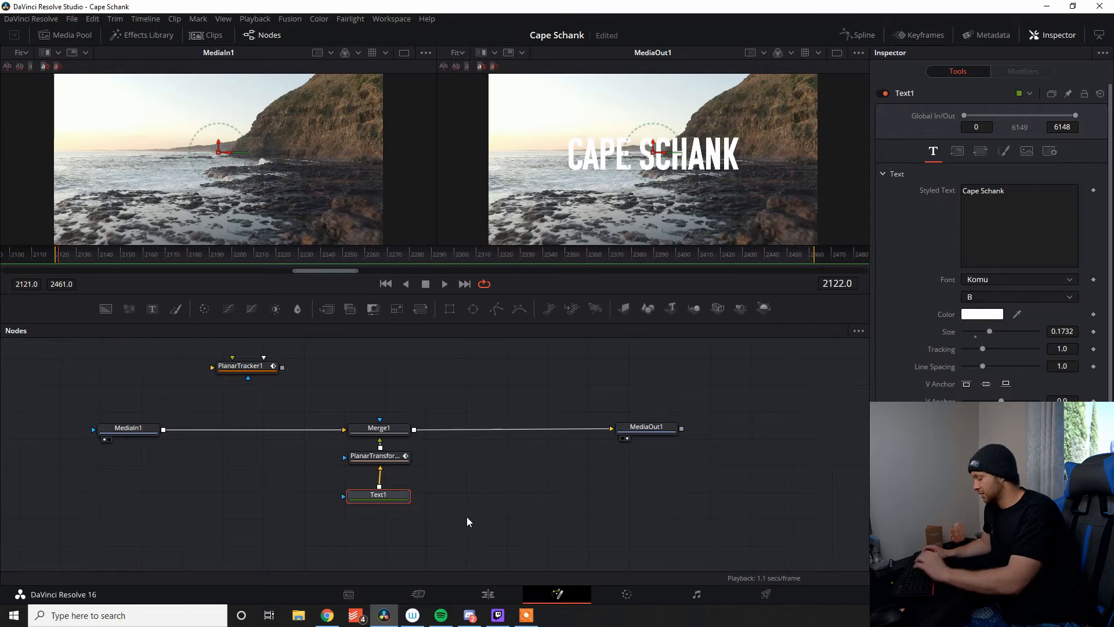
{"action": "type", "text": "dve"}
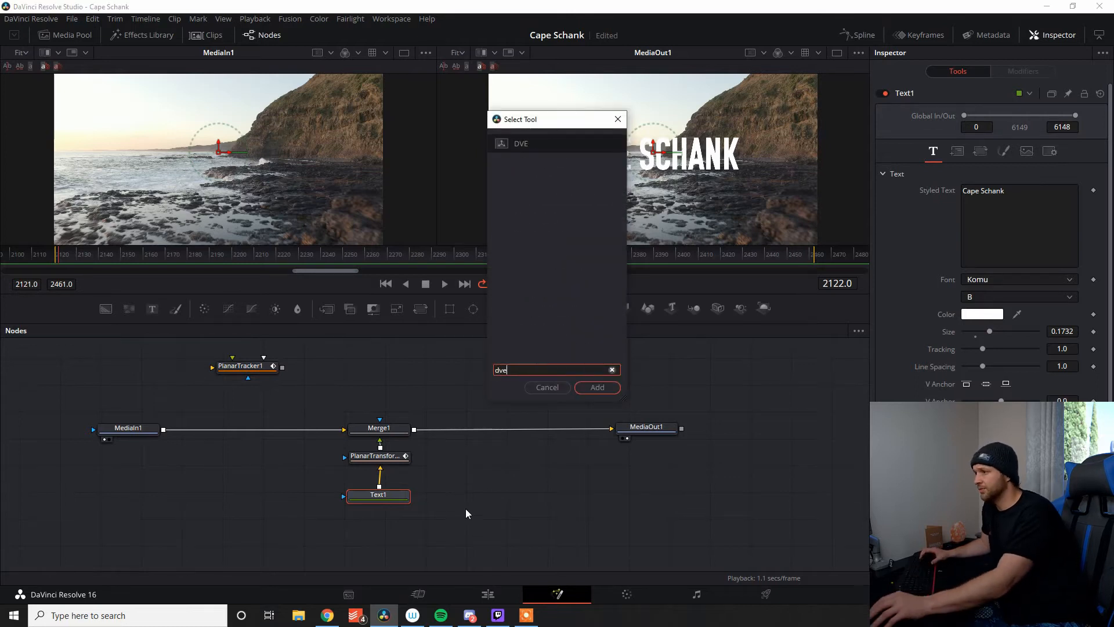
{"action": "left_click", "coordinate": [596, 387]}
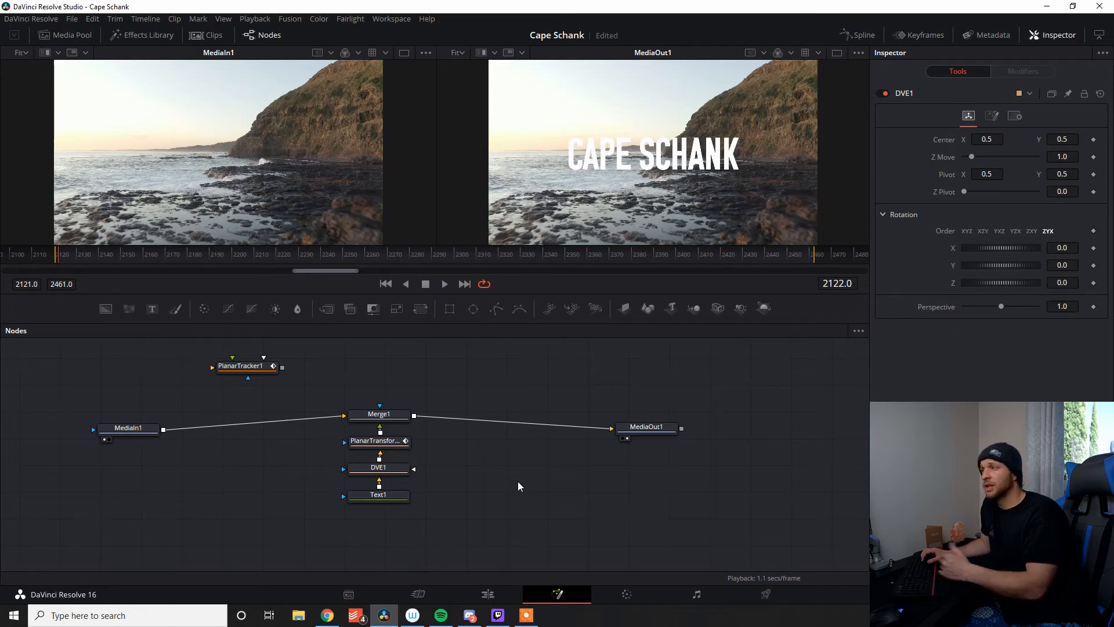
{"action": "left_click", "coordinate": [379, 468]}
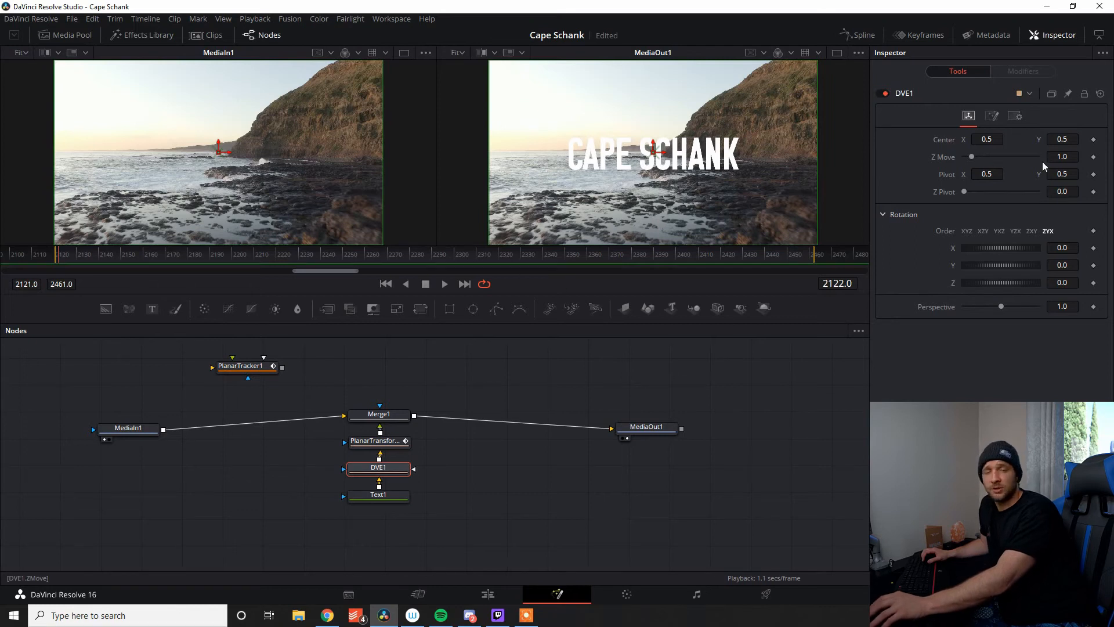
{"action": "mouse_move", "coordinate": [973, 157]}
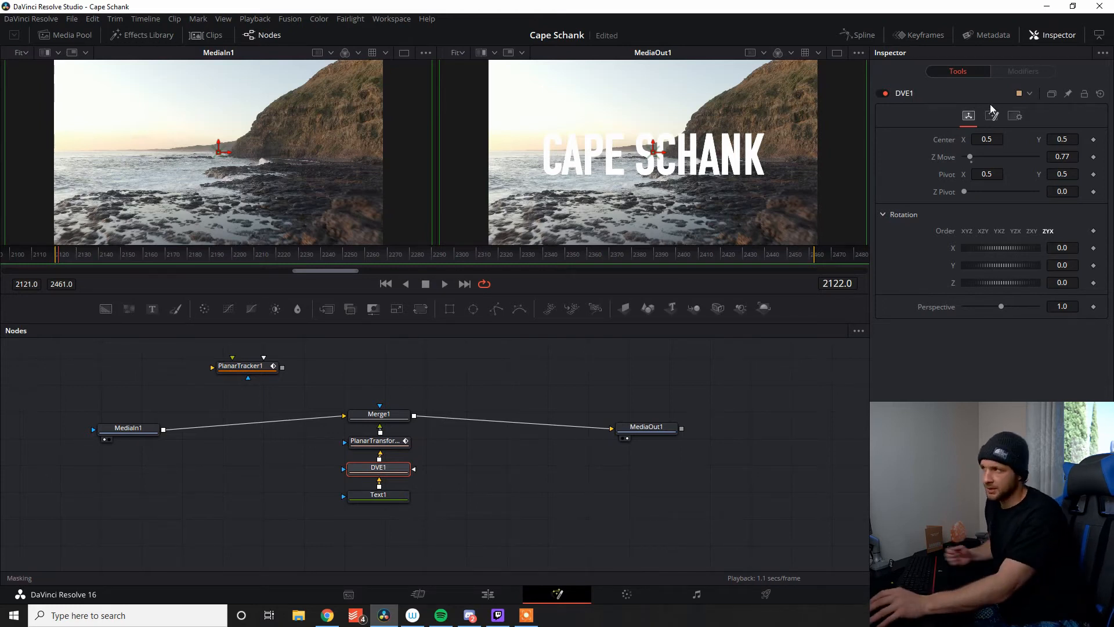
{"action": "mouse_move", "coordinate": [444, 376]}
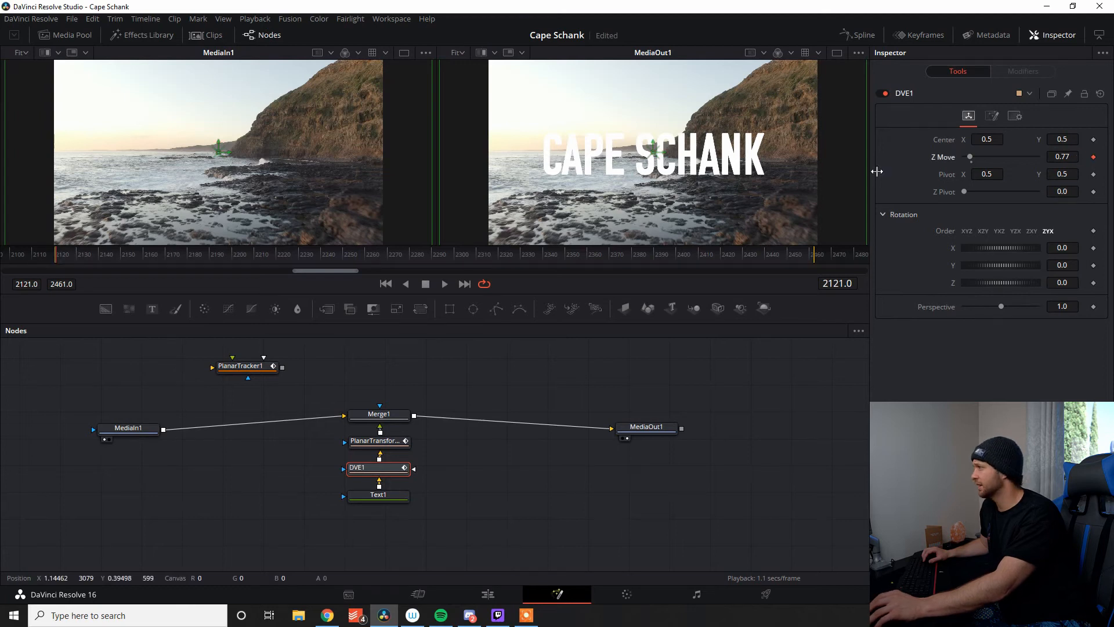
- Keyframe a later Z Move so the title flies out by frame 2199, then return to the start
{"action": "left_click", "coordinate": [208, 254]}
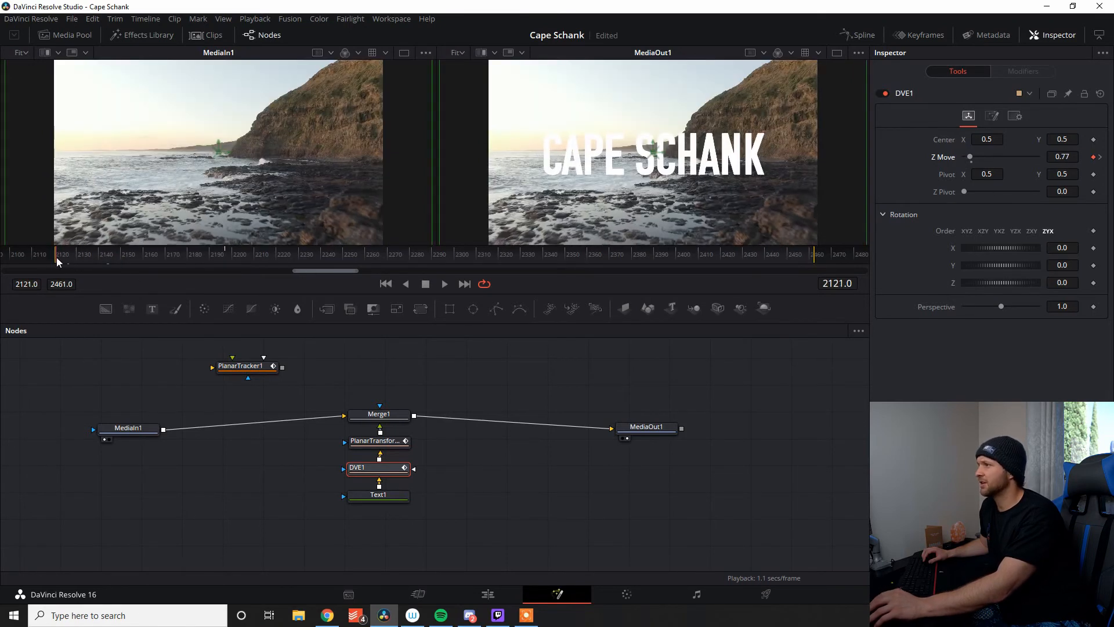
{"action": "left_click", "coordinate": [443, 283]}
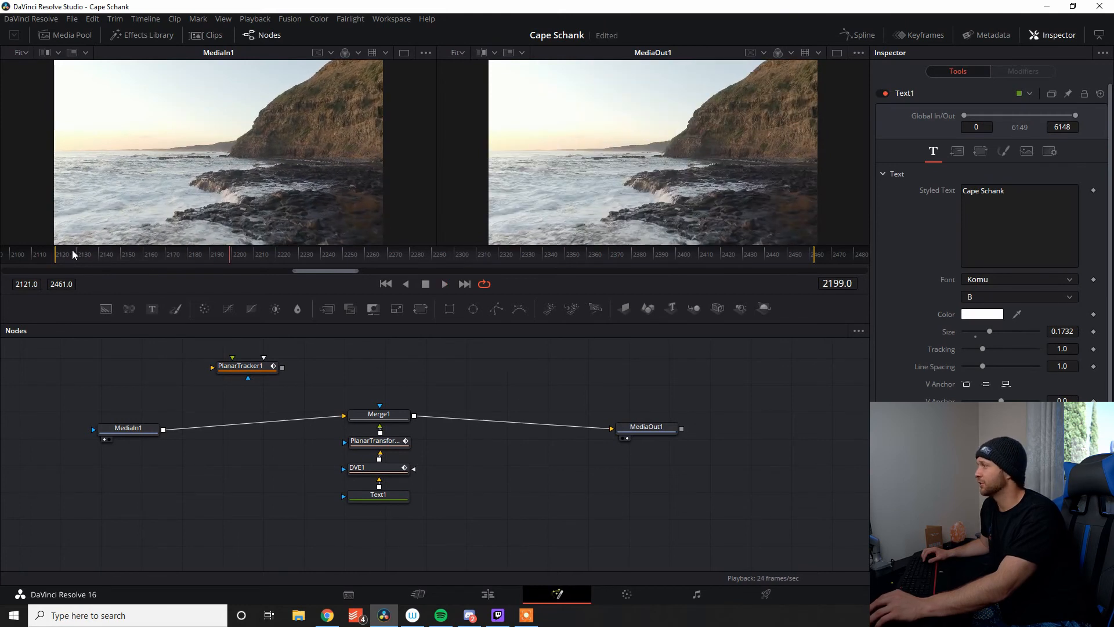
{"action": "left_click", "coordinate": [378, 467]}
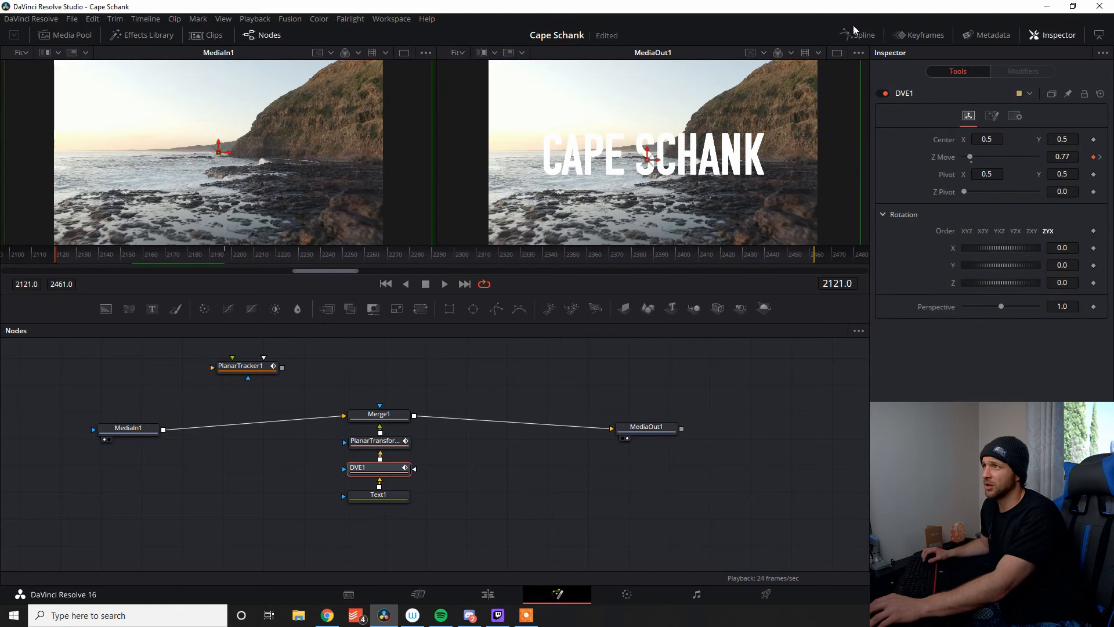
- Smooth both Z Move keyframes in the Spline editor so the curve eases in and out
{"action": "left_click", "coordinate": [862, 35]}
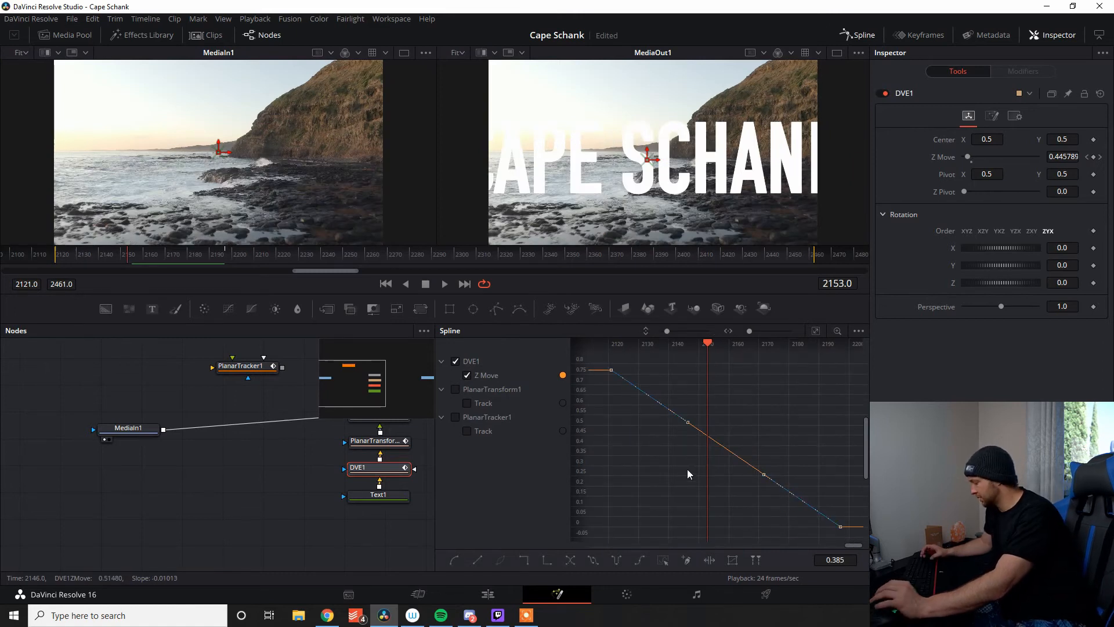
{"action": "left_click_drag", "start_coordinate": [609, 369], "coordinate": [685, 372]}
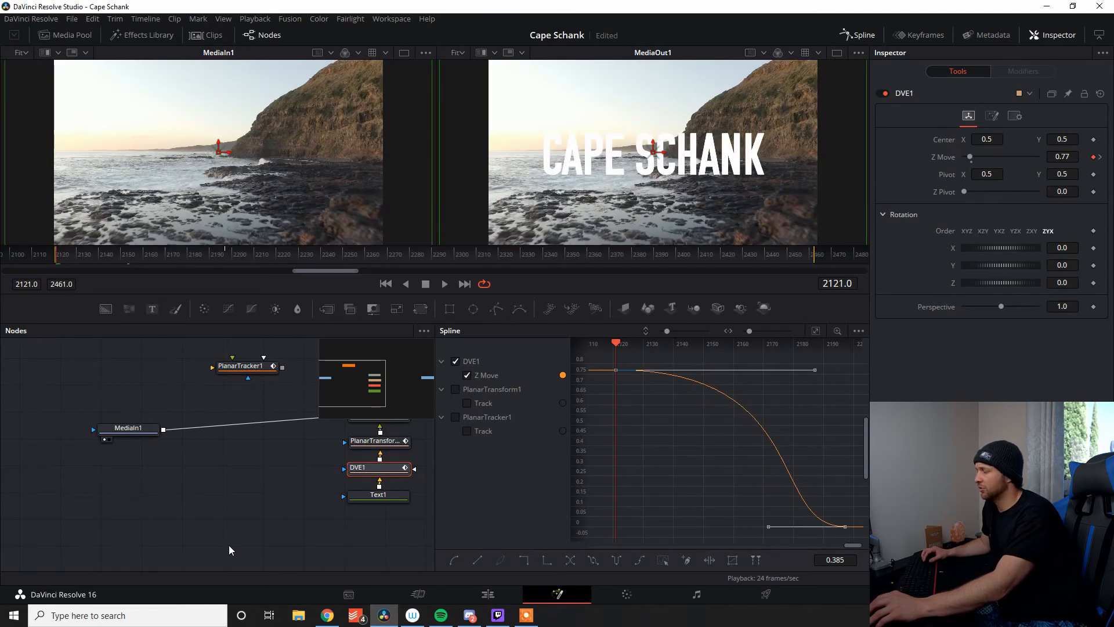
{"action": "left_click", "coordinate": [443, 283]}
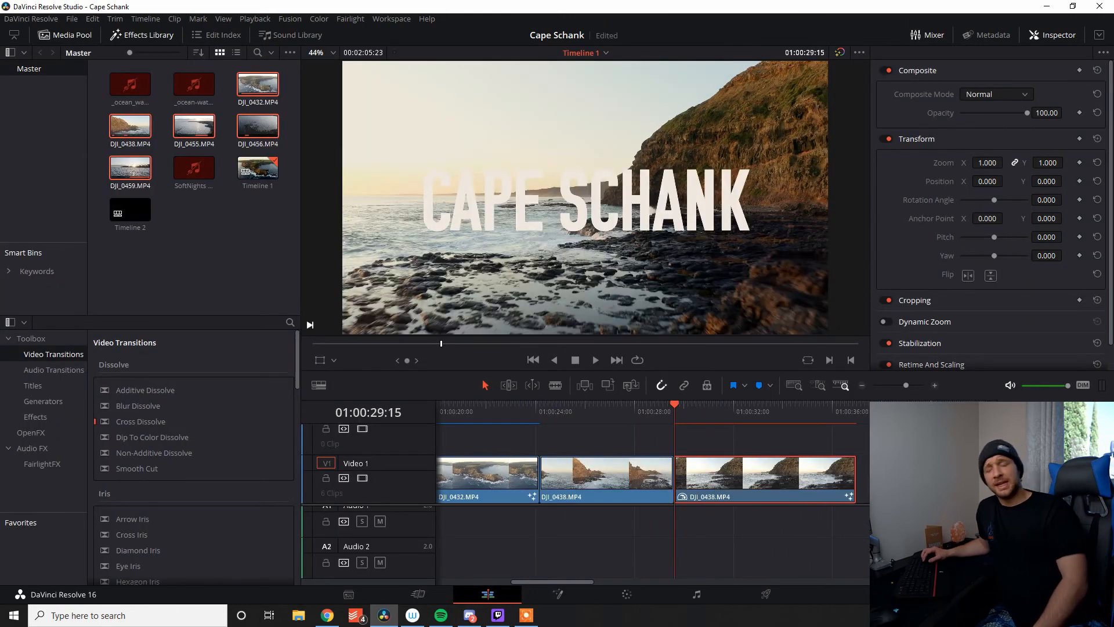
- Play the edit timeline to preview the CAPE SCHANK title over the coastal shot
{"action": "left_click", "coordinate": [594, 360]}
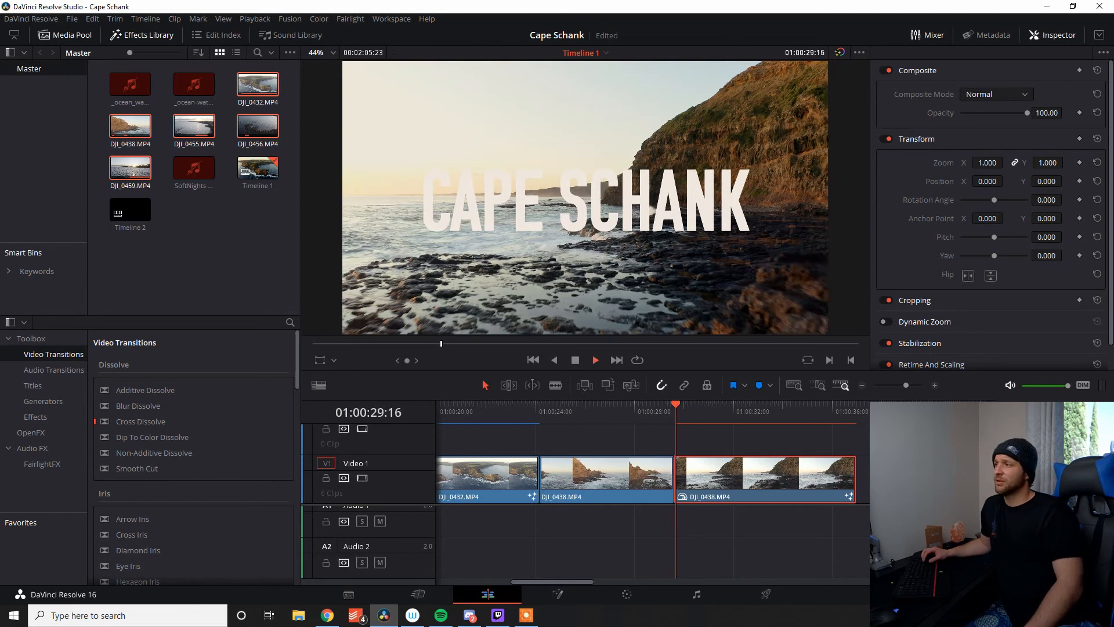